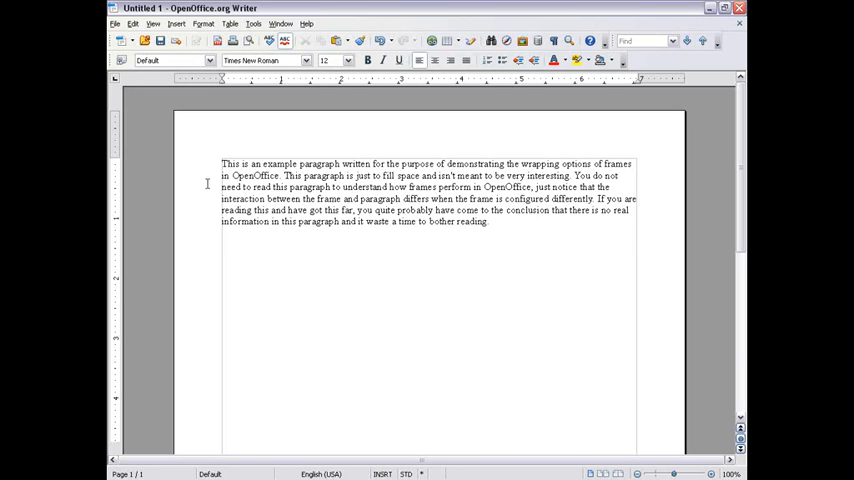
{"action": "mouse_move", "coordinate": [252, 138]}
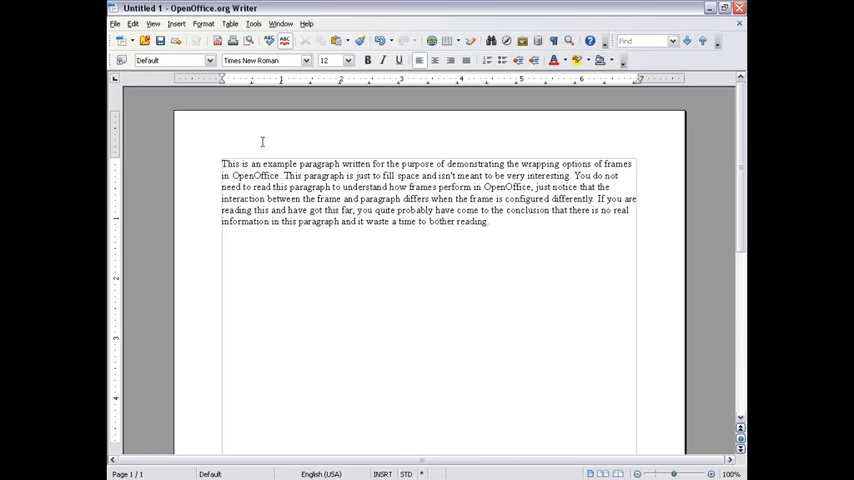
Step: Insert a default frame into the example paragraph via Insert > Frame
{"action": "left_click", "coordinate": [176, 24]}
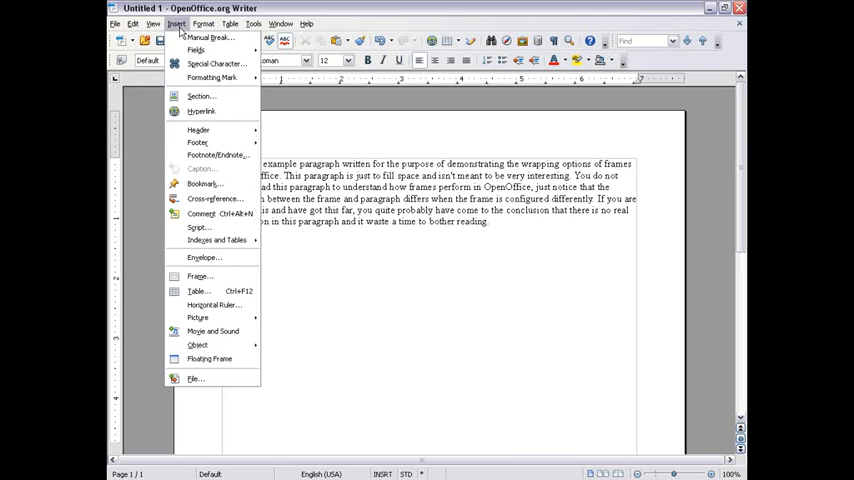
{"action": "mouse_move", "coordinate": [216, 276]}
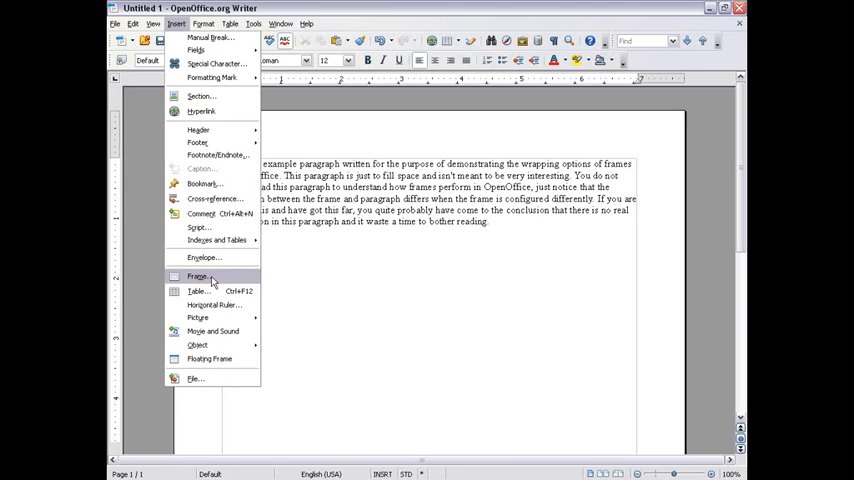
{"action": "left_click", "coordinate": [196, 276]}
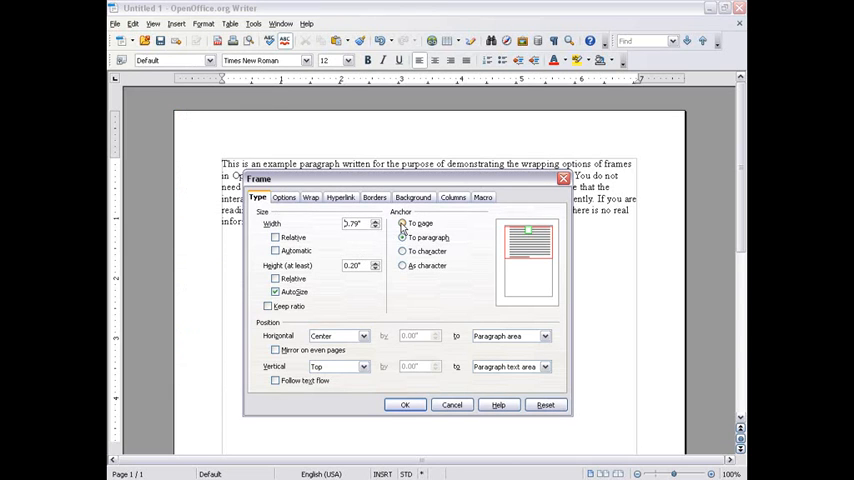
{"action": "left_click", "coordinate": [404, 238]}
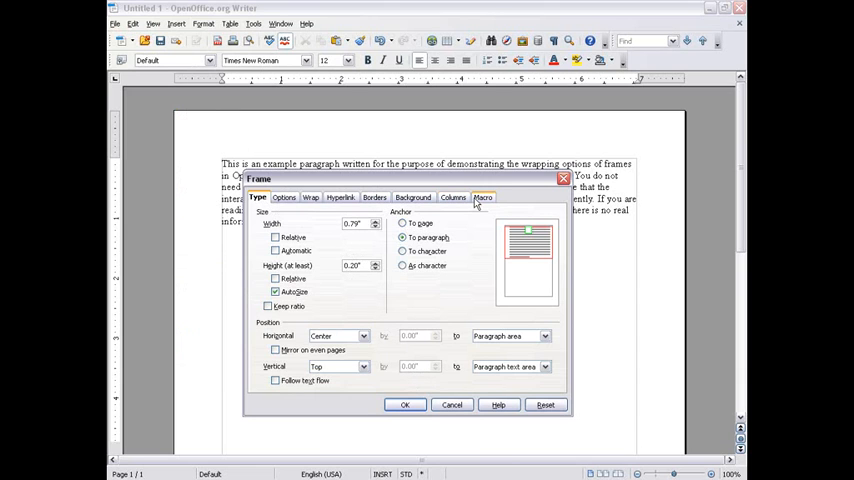
{"action": "left_click", "coordinate": [404, 404]}
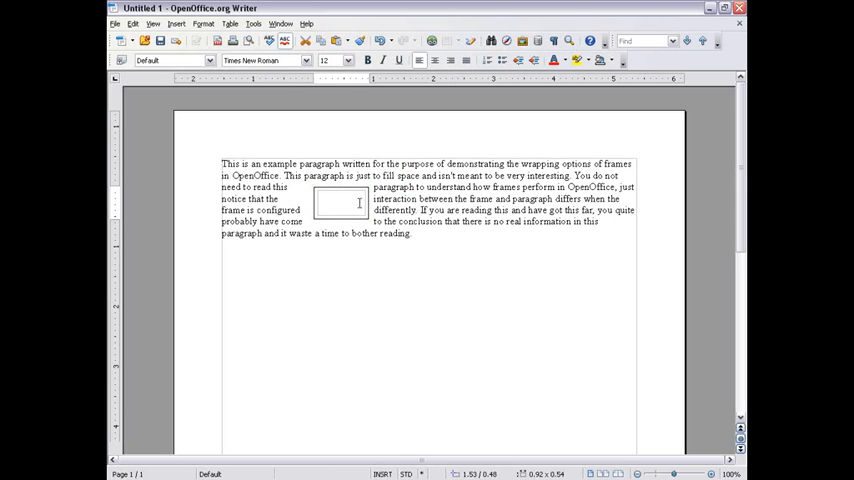
Step: Write 'This is a frame' inside the new frame
{"action": "left_click", "coordinate": [332, 202]}
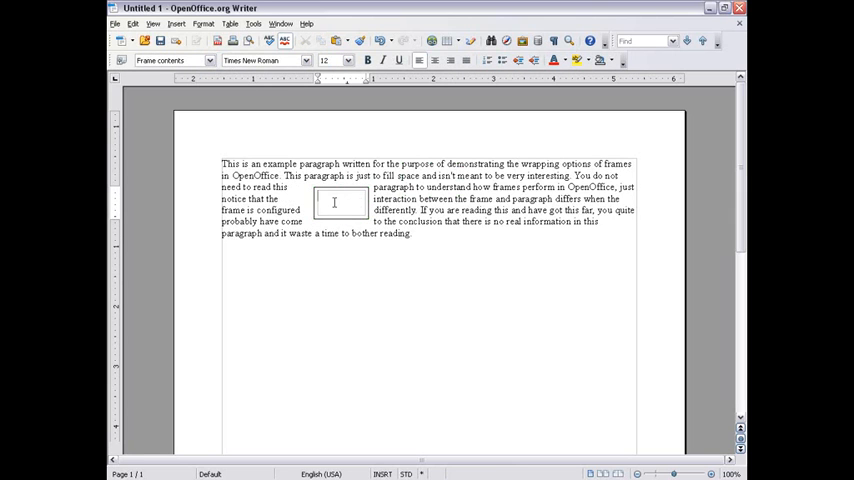
{"action": "type", "text": "This is a"}
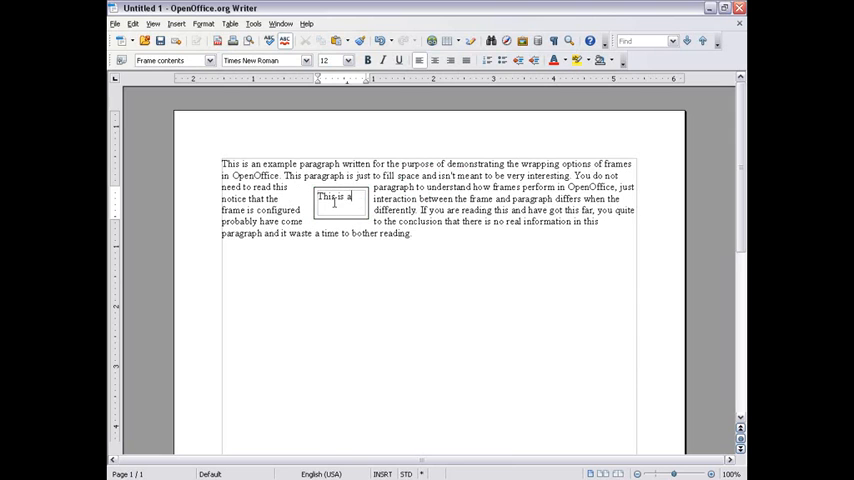
{"action": "type", "text": "frame"}
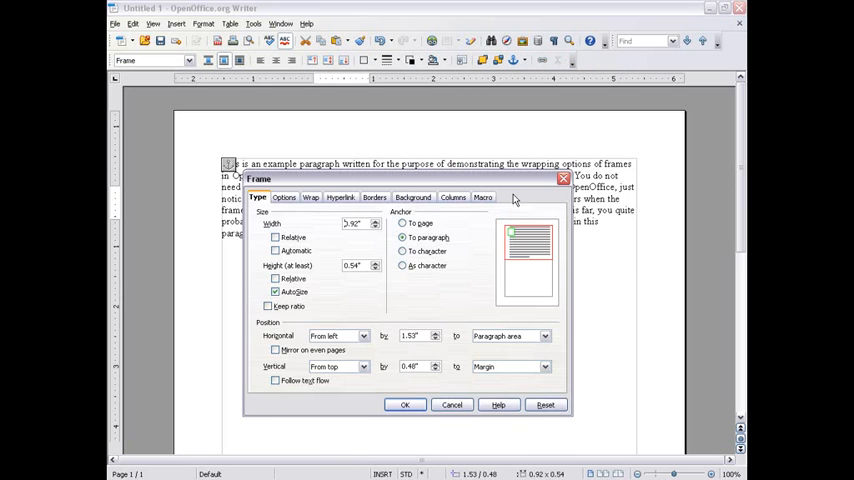
Step: Bring up the Frame settings dialog from the frame's context menu
{"action": "right_click", "coordinate": [330, 200]}
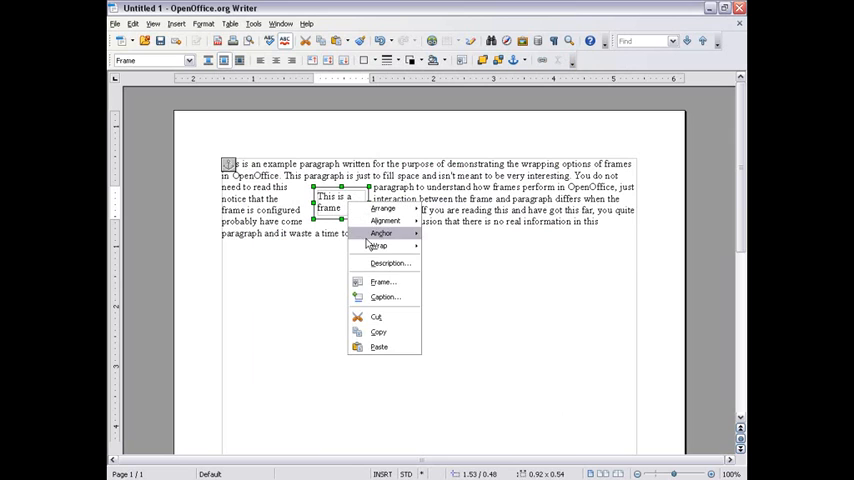
{"action": "left_click", "coordinate": [384, 280]}
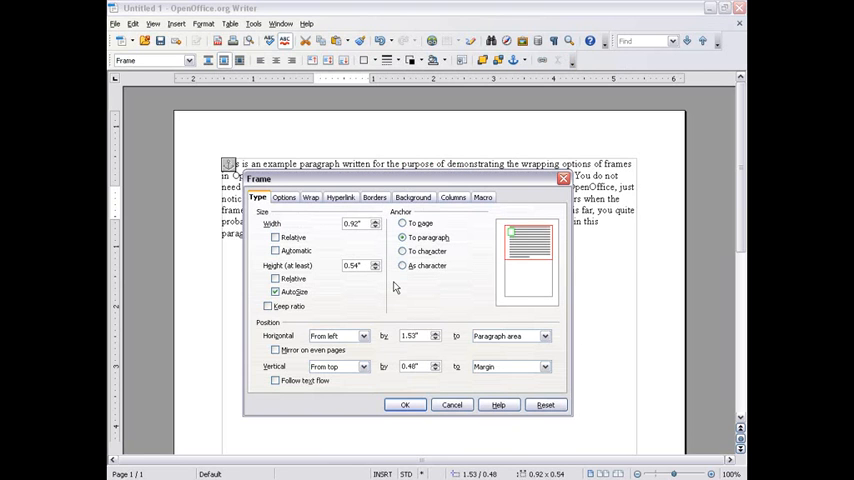
{"action": "mouse_move", "coordinate": [400, 266]}
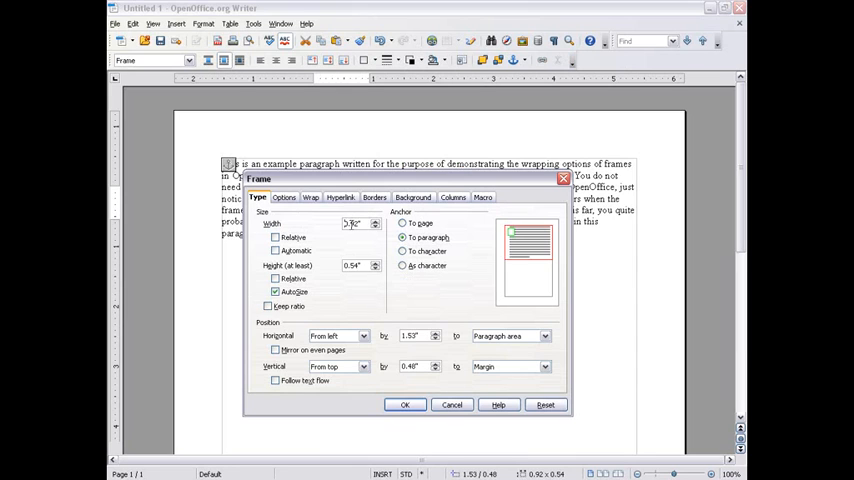
{"action": "left_click", "coordinate": [356, 224]}
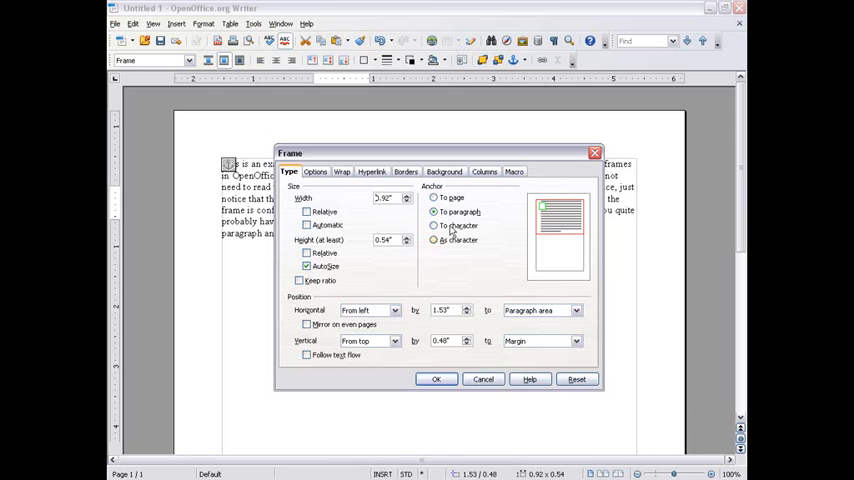
Step: Try different wrap options for the frame and preview them in the document
{"action": "left_click", "coordinate": [342, 172]}
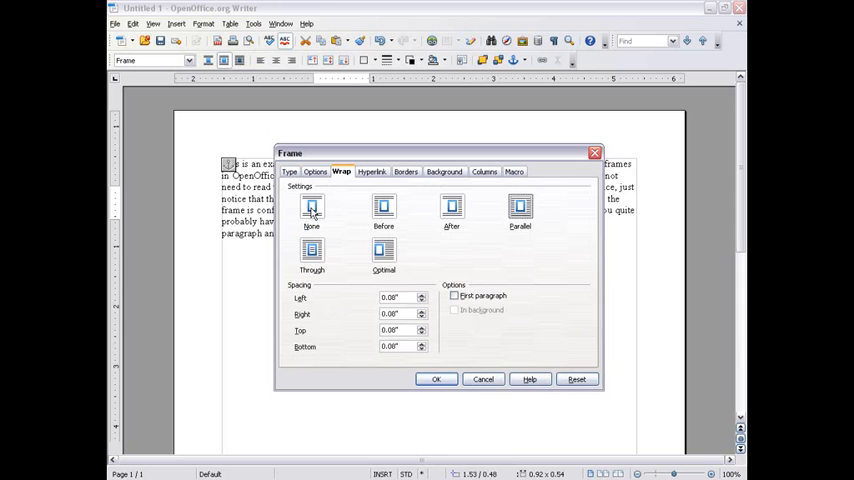
{"action": "left_click", "coordinate": [312, 208]}
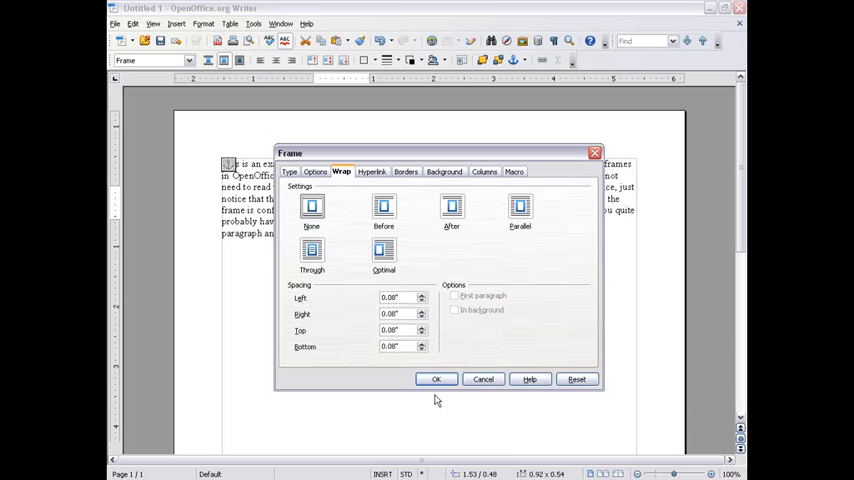
{"action": "left_click", "coordinate": [436, 380]}
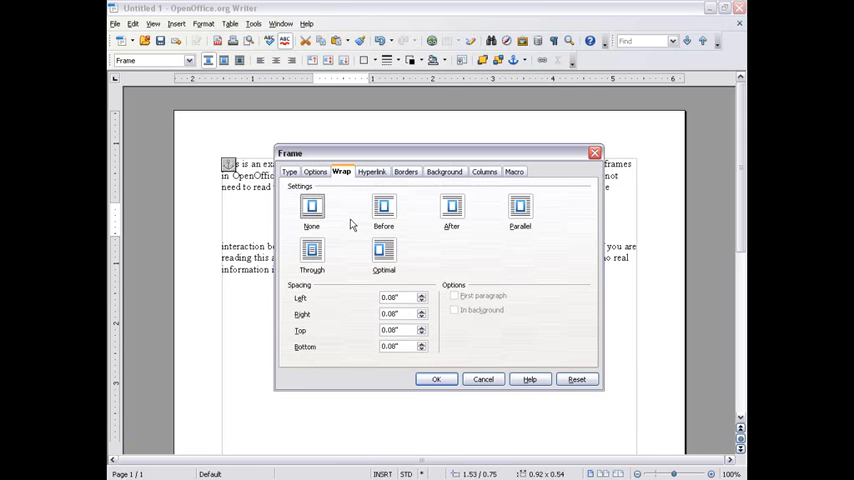
{"action": "left_click", "coordinate": [436, 378]}
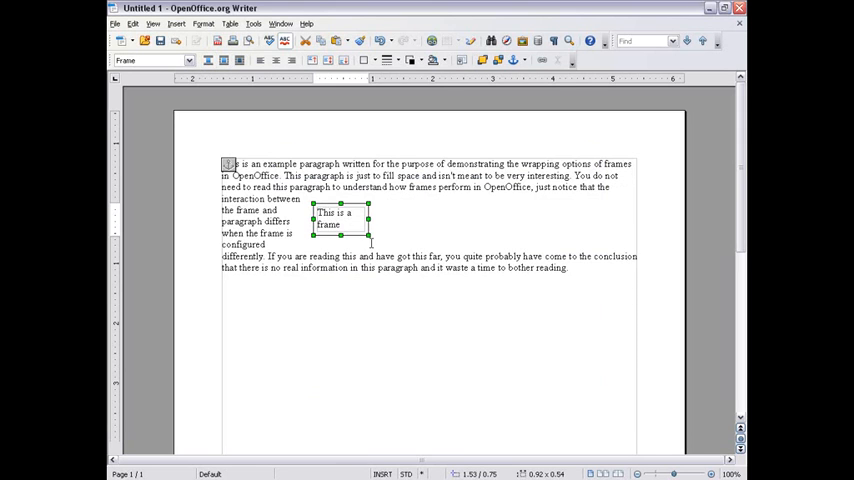
{"action": "left_click_drag", "start_coordinate": [340, 218], "coordinate": [472, 204]}
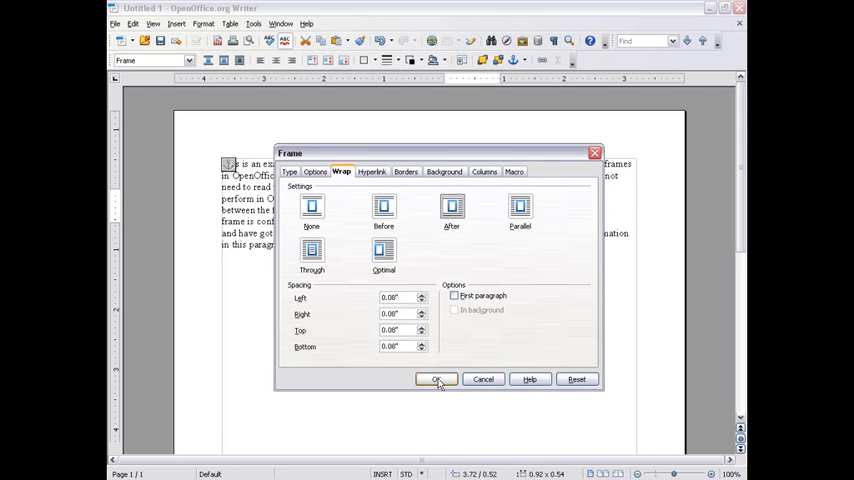
{"action": "left_click", "coordinate": [436, 380]}
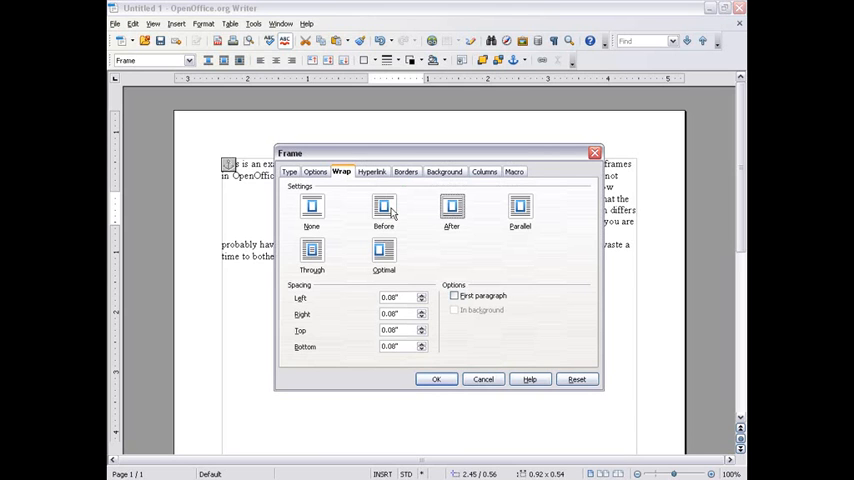
Step: Select the Through wrap option for the frame
{"action": "left_click", "coordinate": [520, 208]}
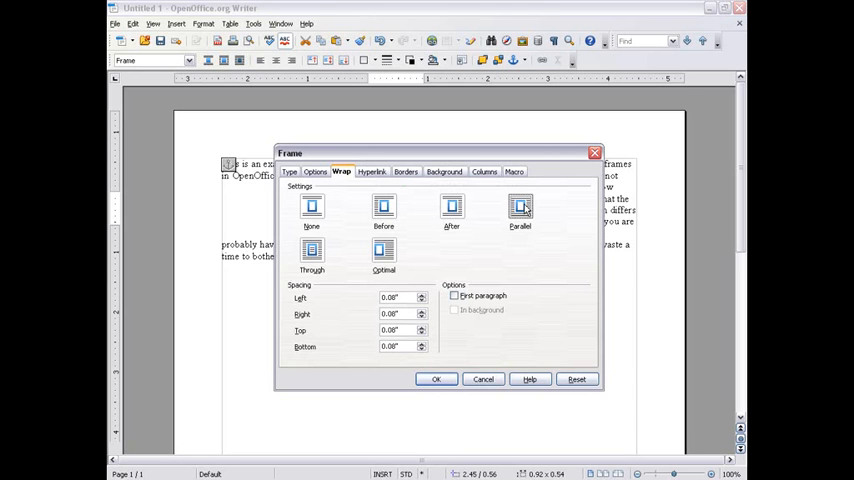
{"action": "left_click", "coordinate": [436, 380]}
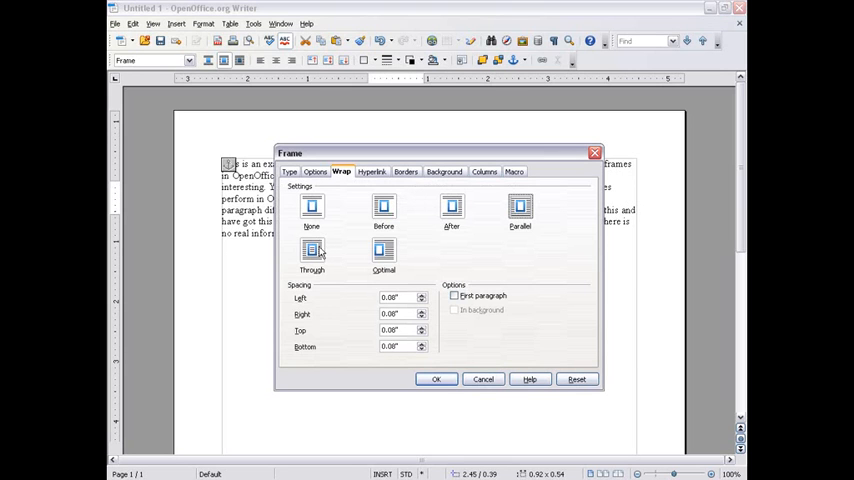
Step: Apply Through wrapping and drag the frame to the paragraph's top-left
{"action": "left_click", "coordinate": [436, 378]}
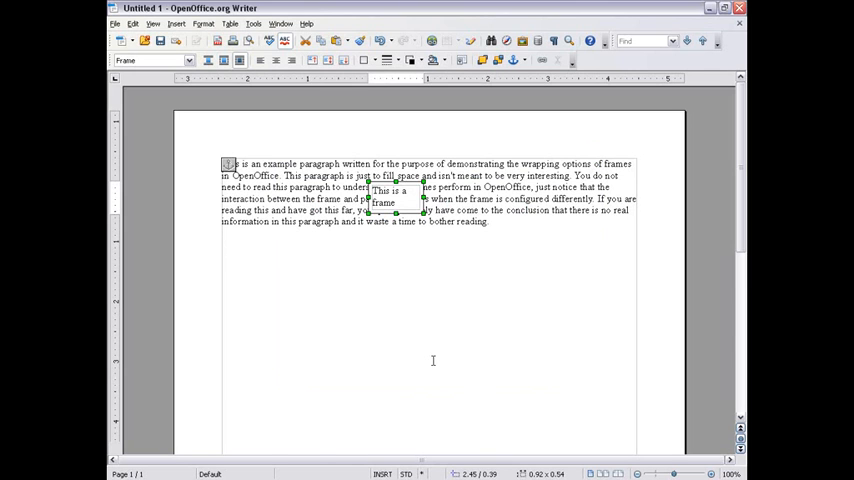
{"action": "mouse_move", "coordinate": [396, 200]}
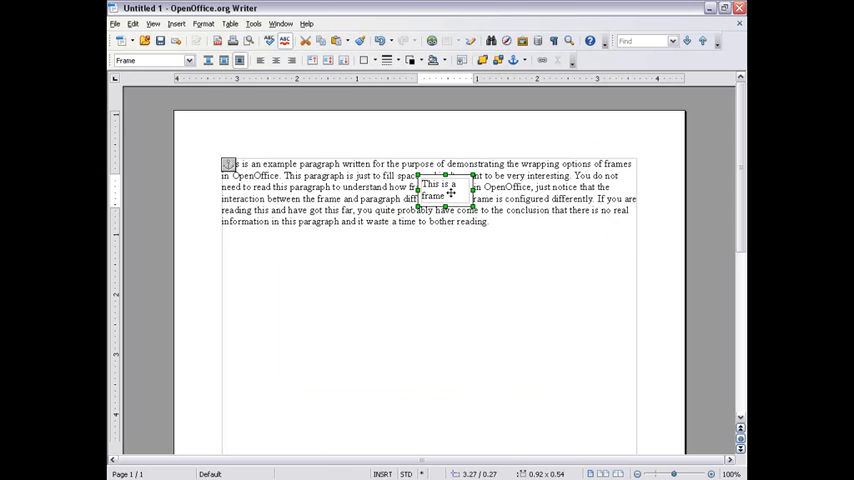
{"action": "left_click_drag", "start_coordinate": [444, 184], "coordinate": [360, 184]}
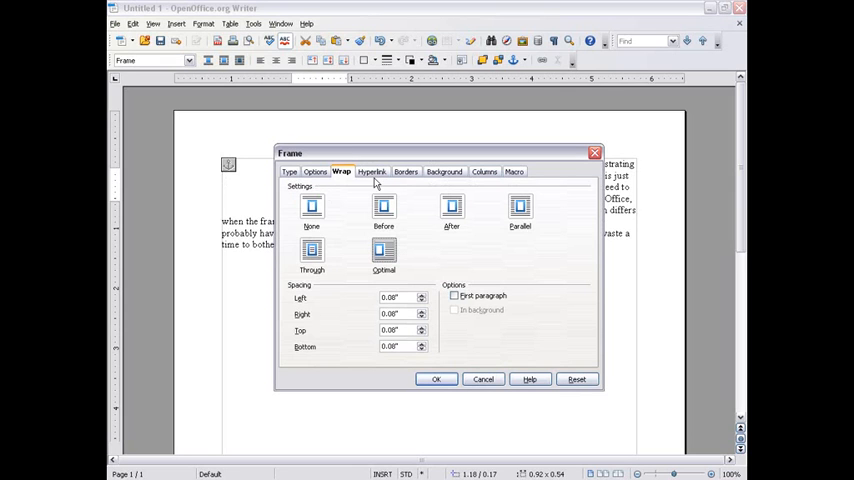
Step: Give the frame a red bottom border on the Borders tab
{"action": "left_click", "coordinate": [372, 172]}
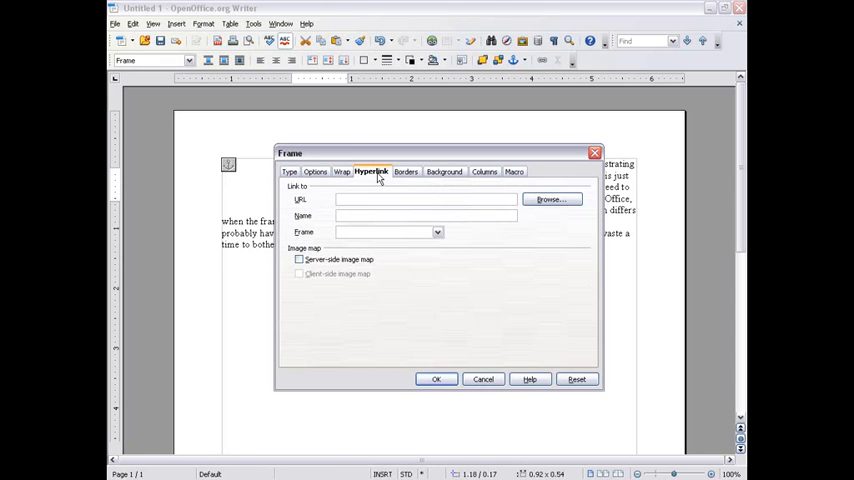
{"action": "left_click", "coordinate": [404, 172]}
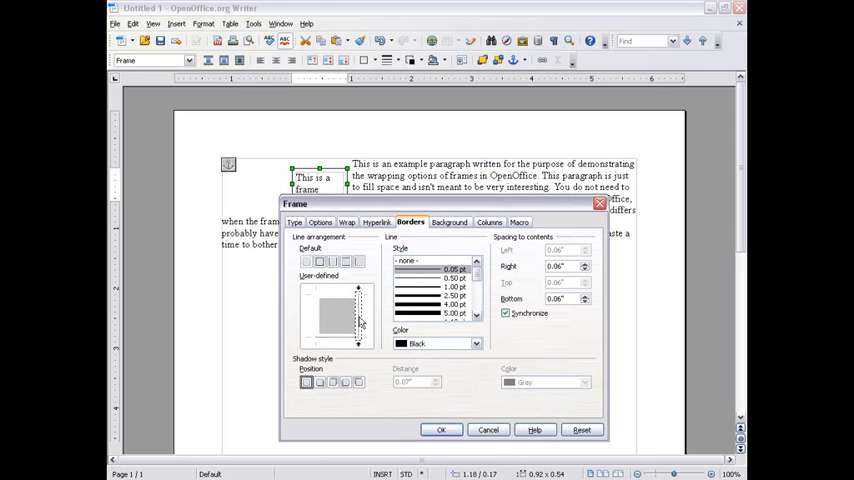
{"action": "left_click", "coordinate": [476, 344]}
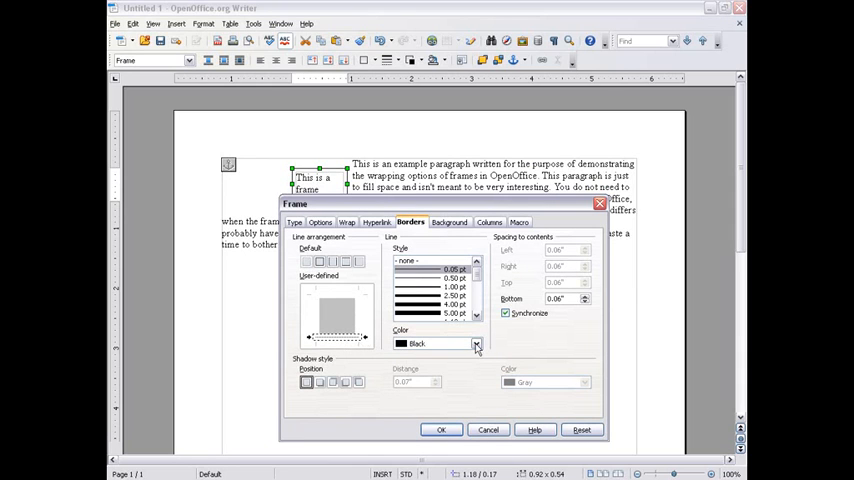
{"action": "left_click", "coordinate": [476, 344]}
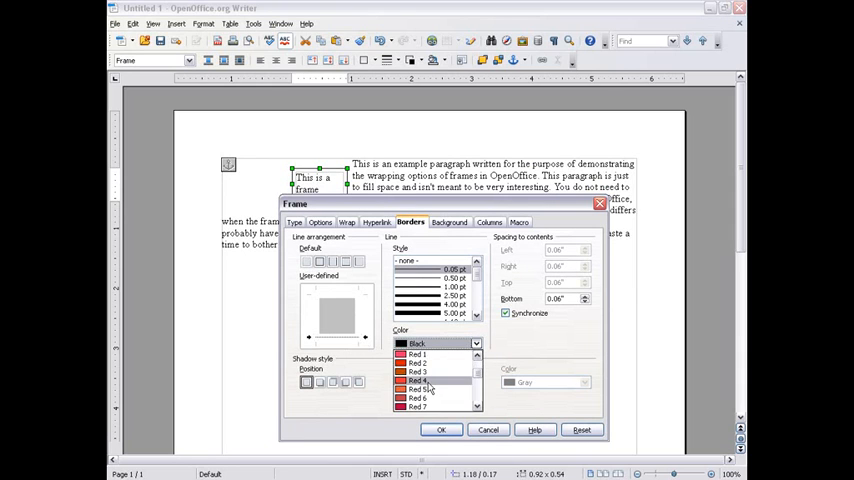
{"action": "left_click", "coordinate": [418, 380]}
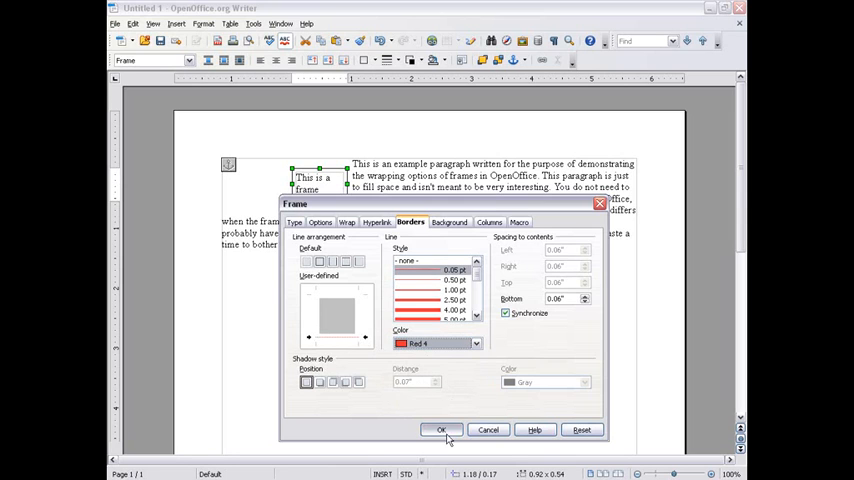
{"action": "left_click", "coordinate": [440, 430]}
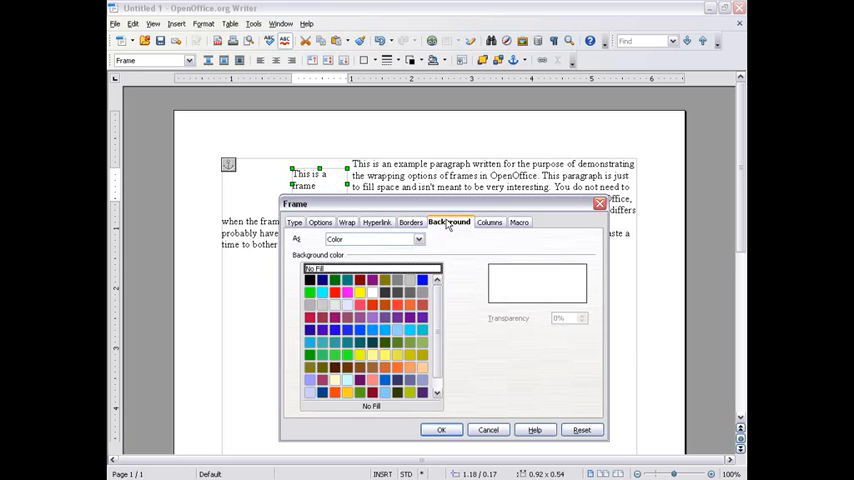
{"action": "mouse_move", "coordinate": [380, 300]}
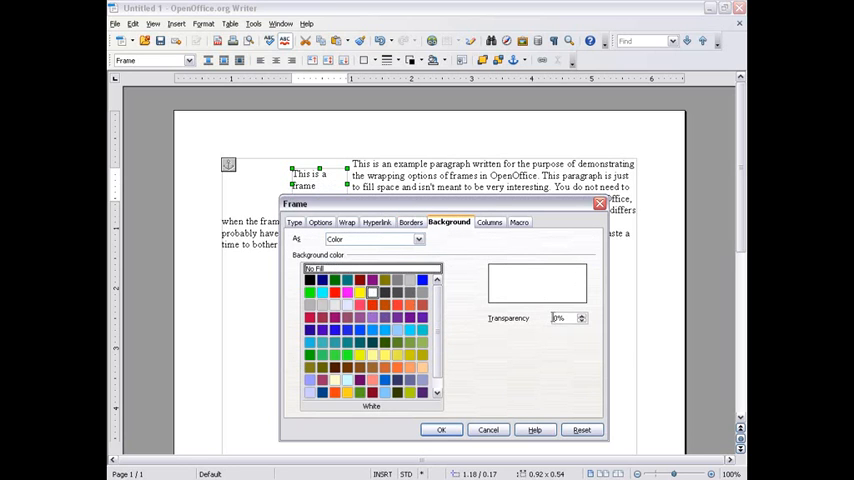
{"action": "mouse_move", "coordinate": [572, 350]}
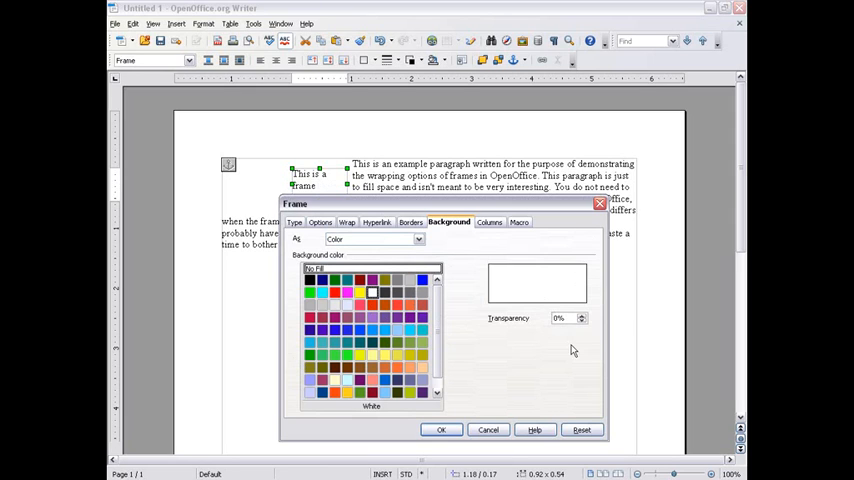
Step: Set the frame background to 100% transparency and apply the settings
{"action": "left_click", "coordinate": [580, 314]}
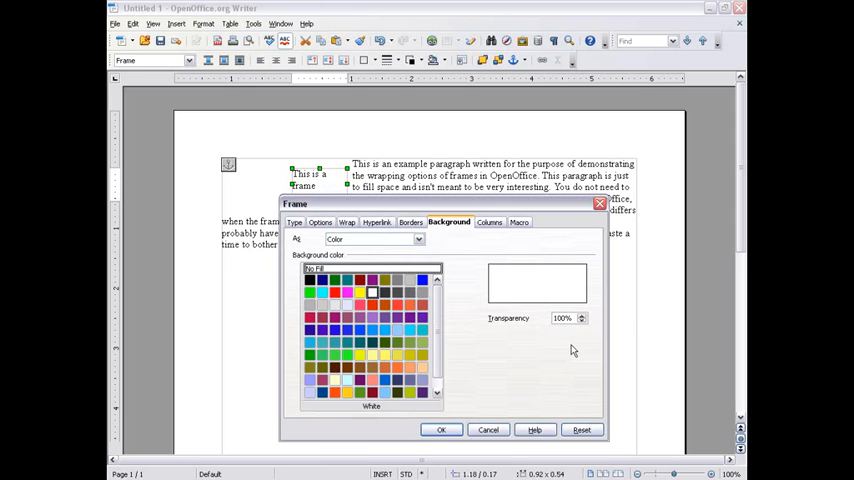
{"action": "left_click", "coordinate": [346, 222]}
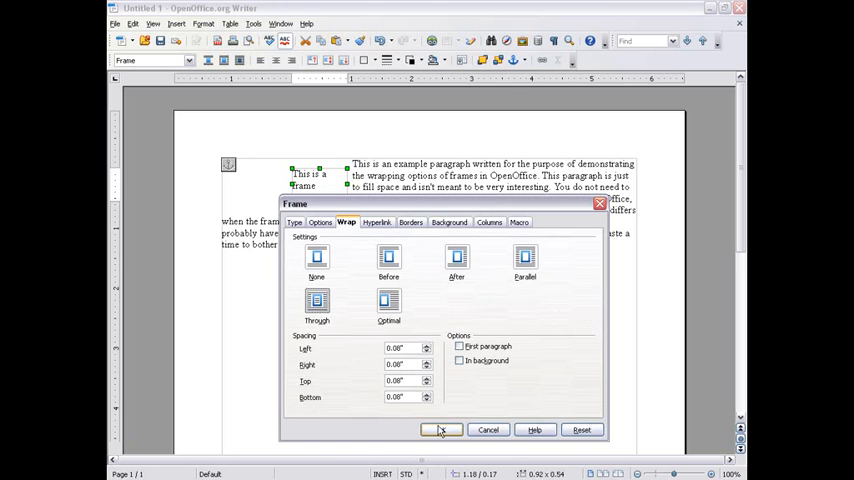
{"action": "left_click", "coordinate": [440, 430]}
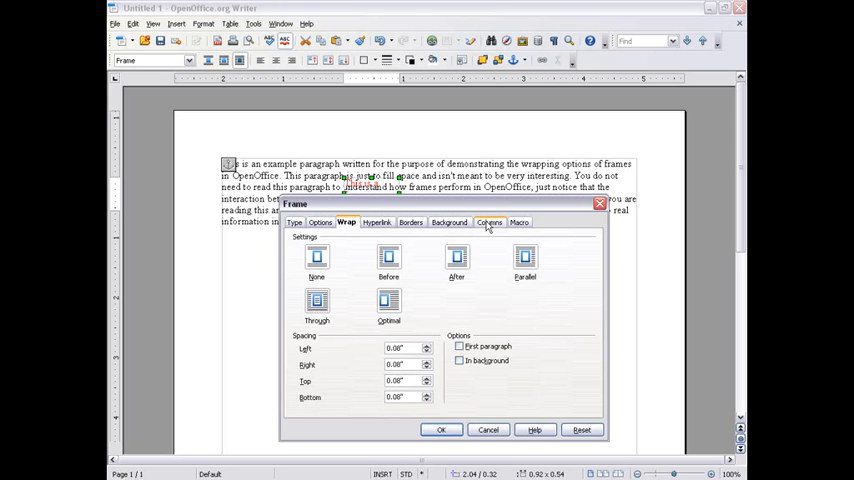
Step: Review the Columns and Macros tabs, then close the Frame dialog
{"action": "left_click", "coordinate": [488, 222]}
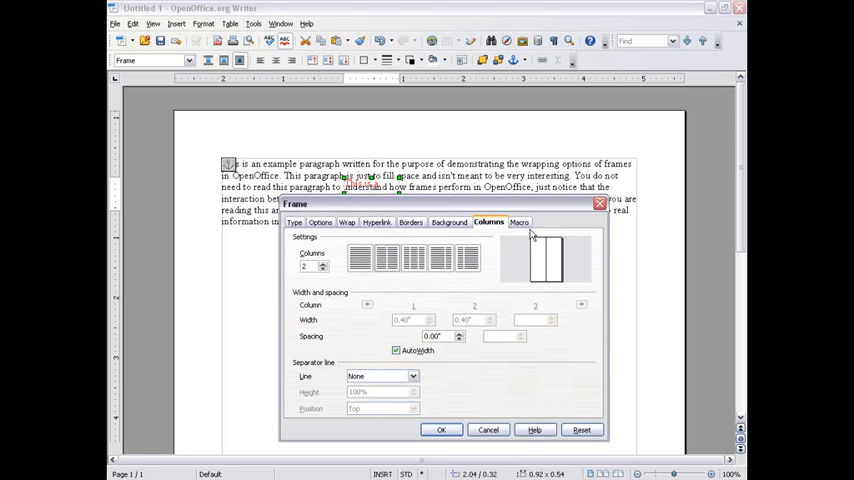
{"action": "left_click", "coordinate": [518, 222]}
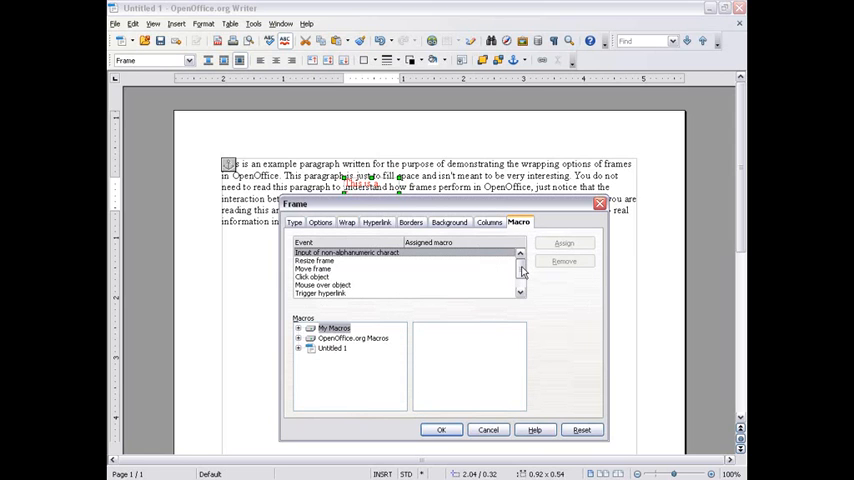
{"action": "left_click", "coordinate": [488, 428]}
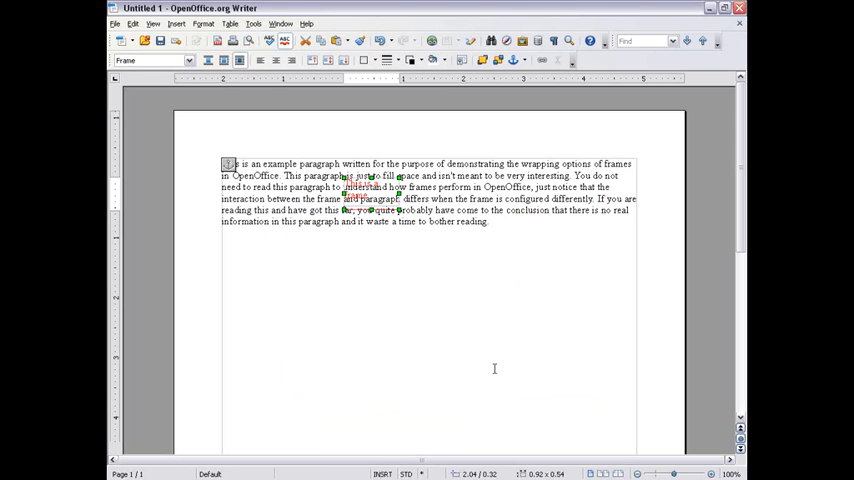
{"action": "mouse_move", "coordinate": [510, 288]}
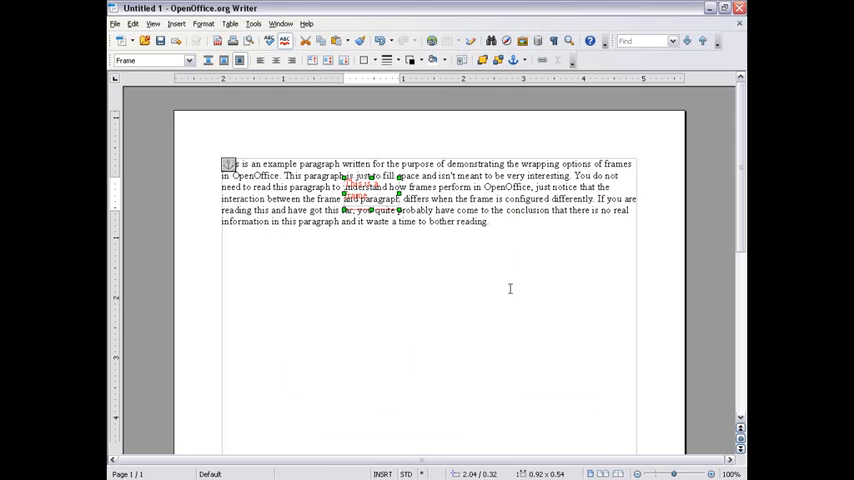